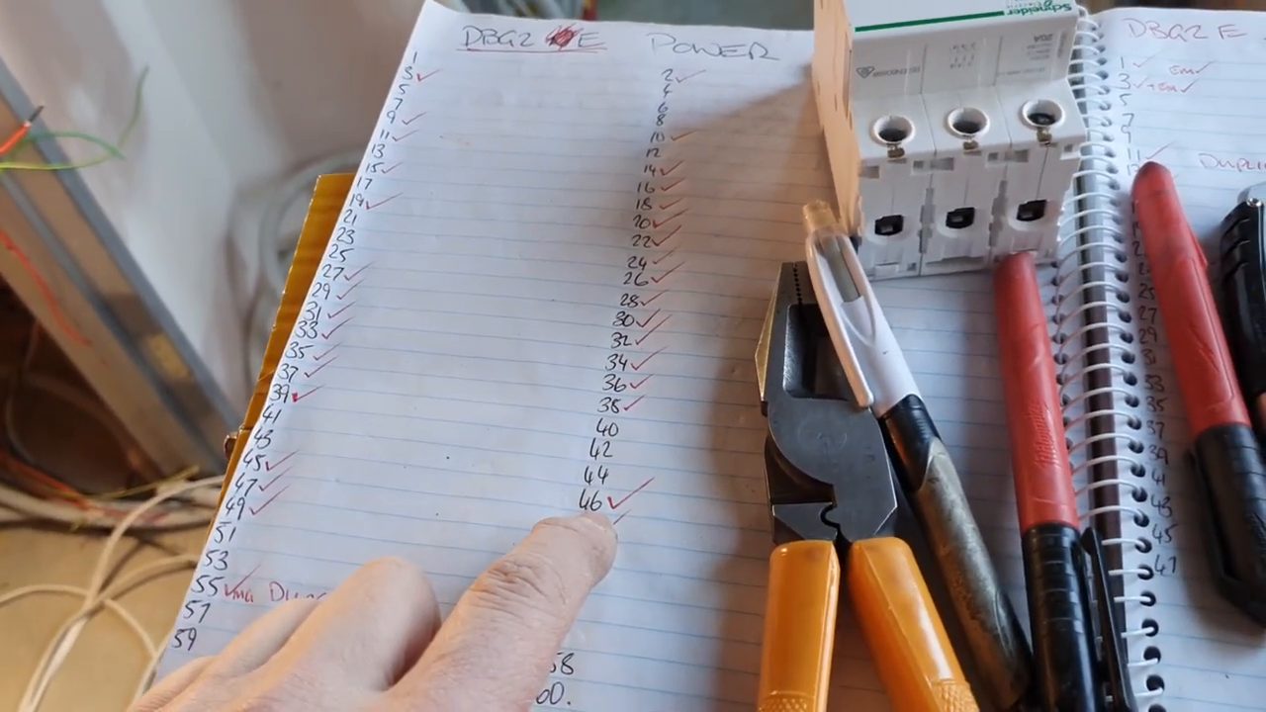
pyautogui.moveTo(633, 356)
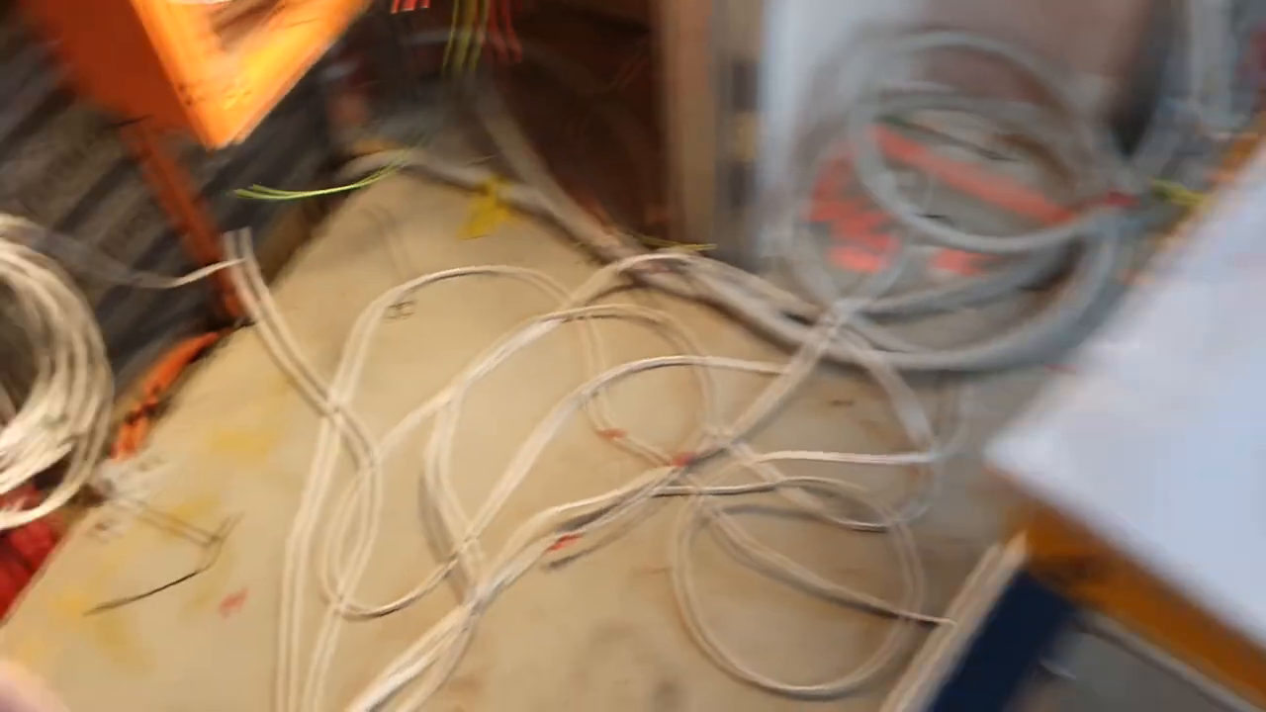